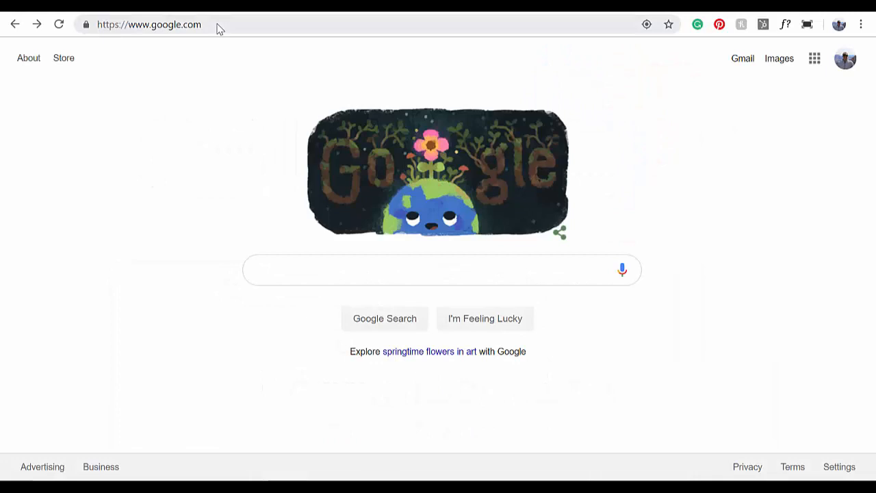
Search Google for 'coughdrop' to find the Communication Workshop site
text(coughdrop)
text(coreworkshop.org)
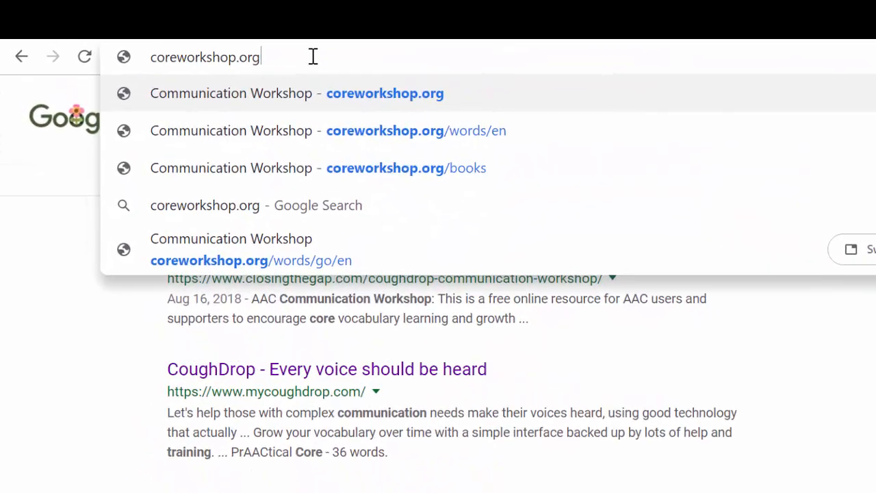
Load coreworkshop.org from the address bar suggestion to reach the core words dashboard
click(384, 94)
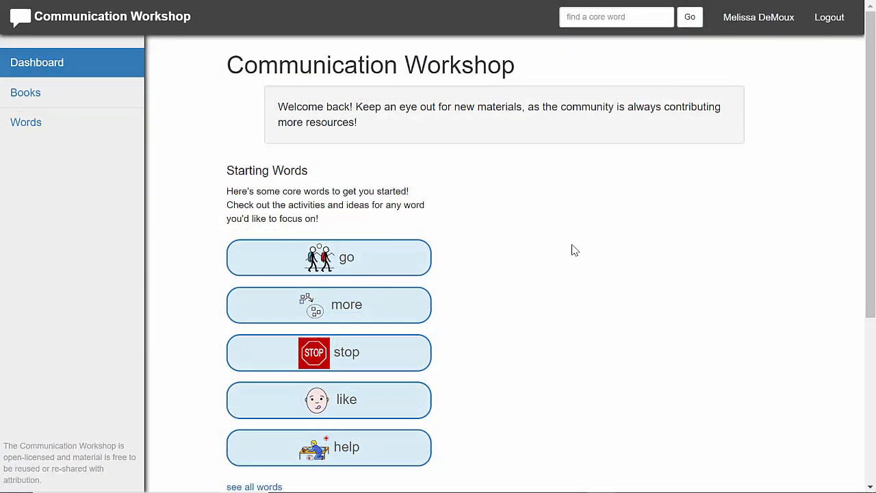
mouse_move(93, 154)
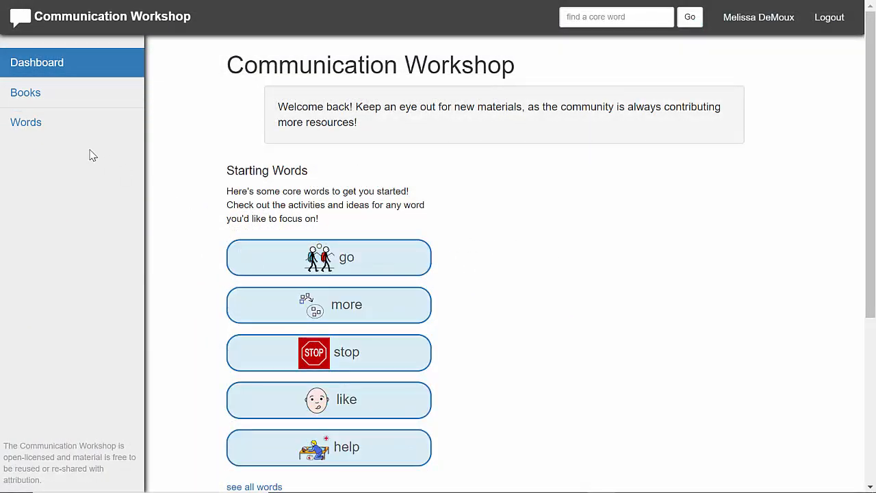
mouse_move(328, 258)
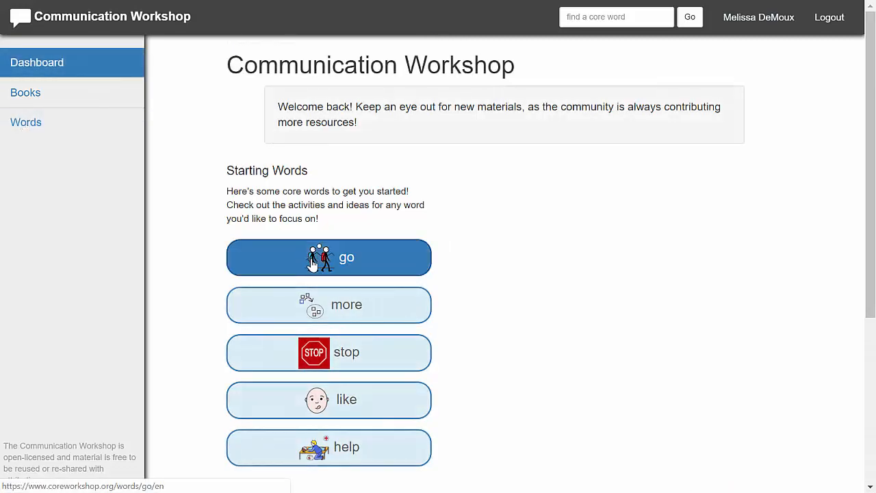
Browse the 'go' word page's modeling examples and resources like 'Things That Go'
click(329, 257)
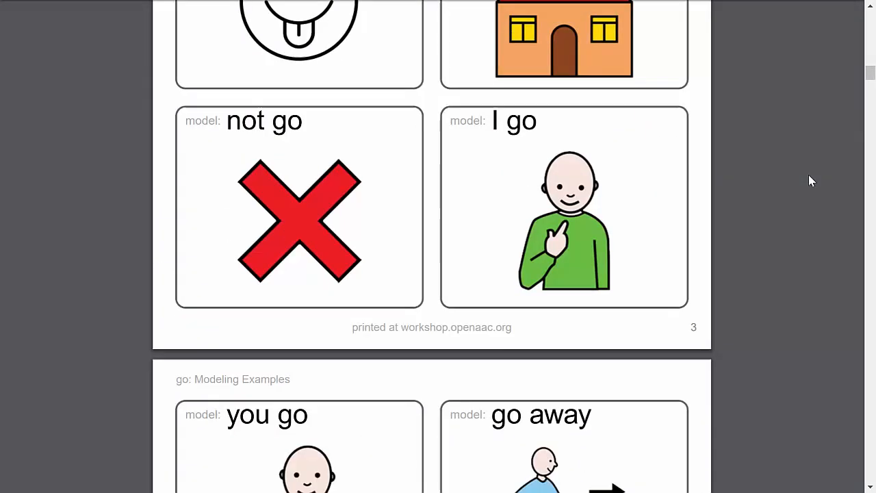
scroll(down, 3)
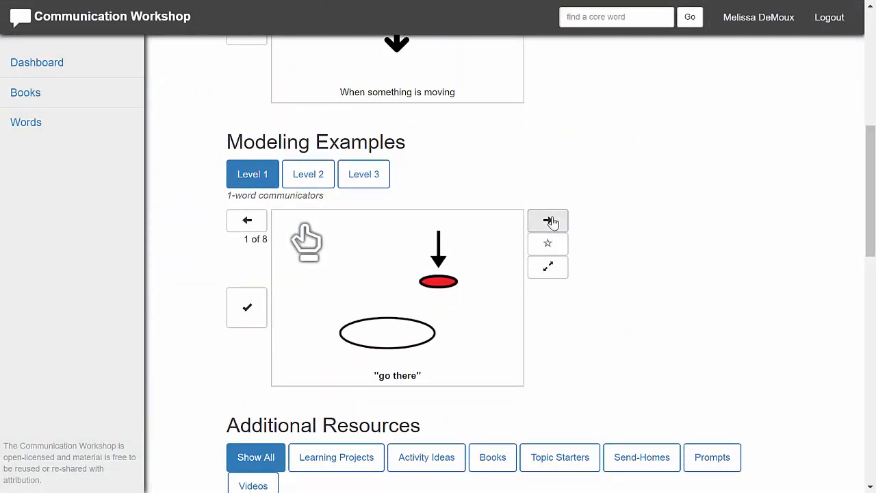
click(363, 174)
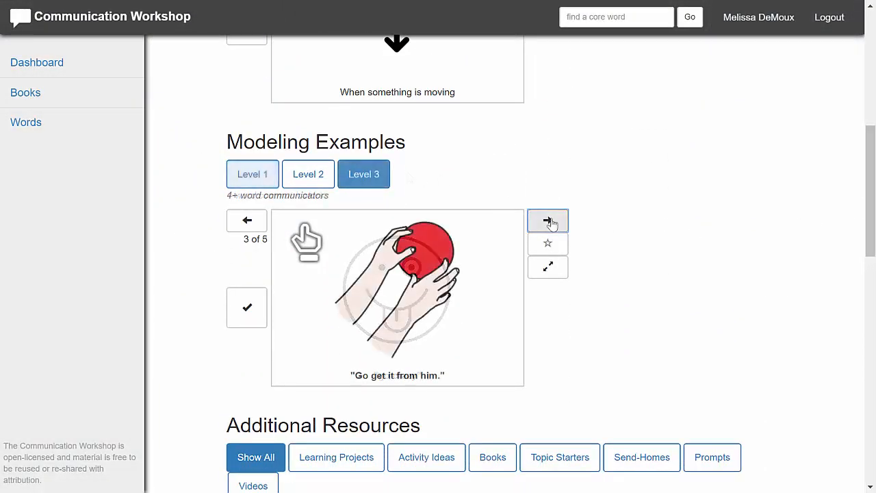
scroll(down, 3)
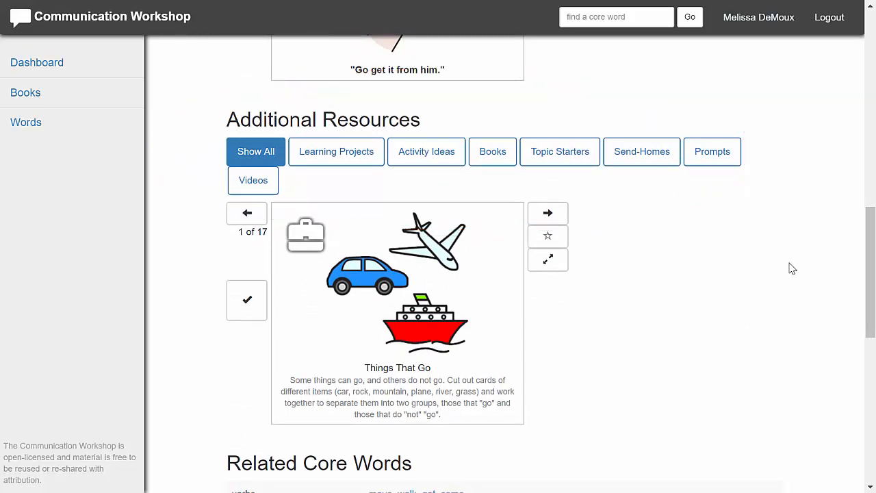
mouse_move(630, 254)
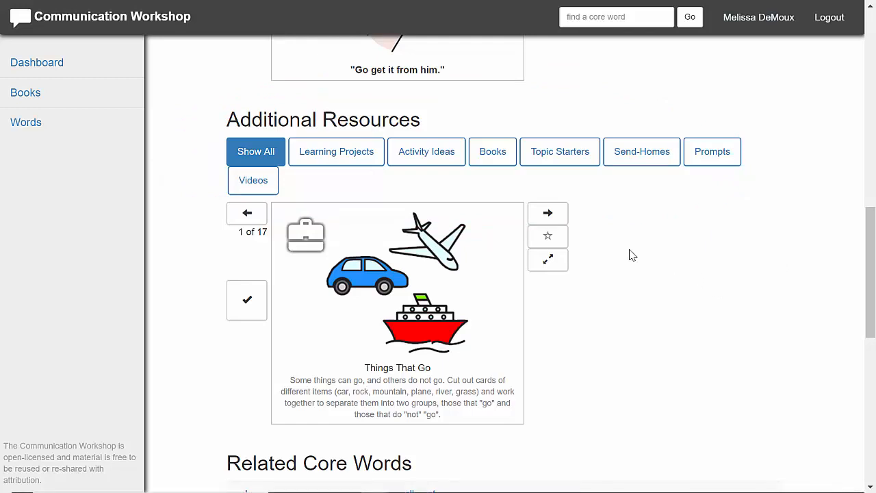
mouse_move(25, 93)
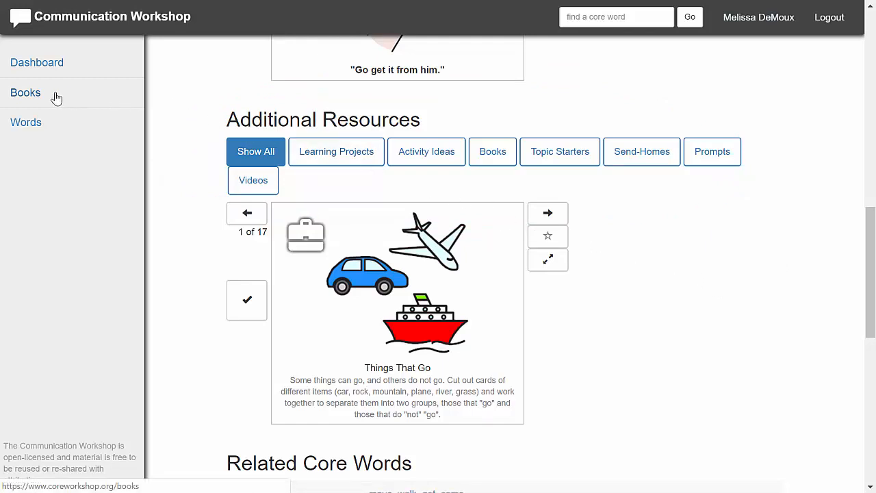
Launch 'Who Likes Ice-Cream?' from the Books list in the reader
click(24, 92)
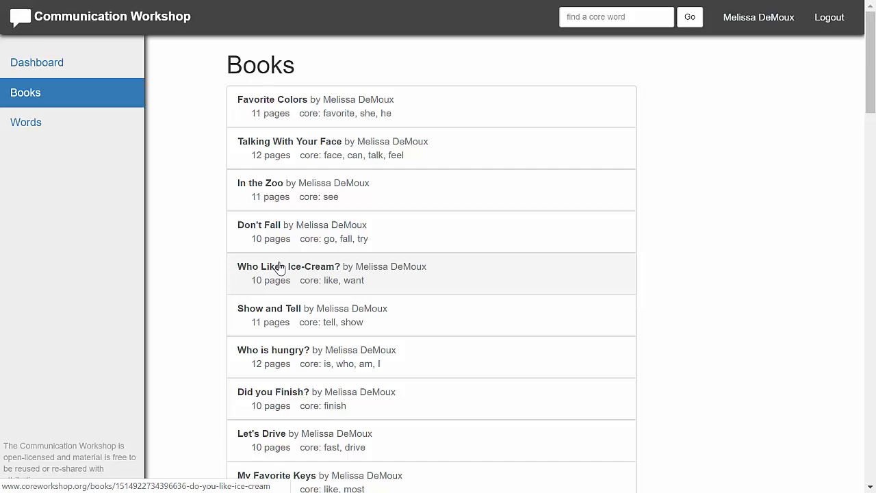
click(288, 267)
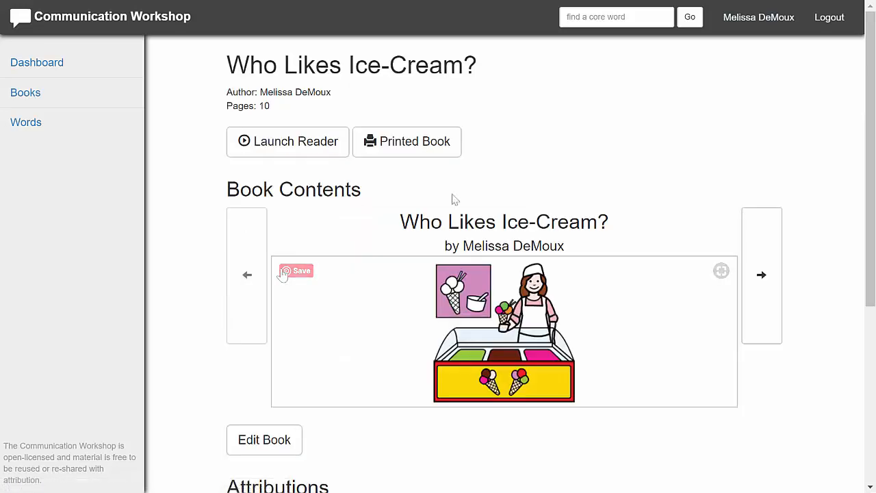
click(288, 141)
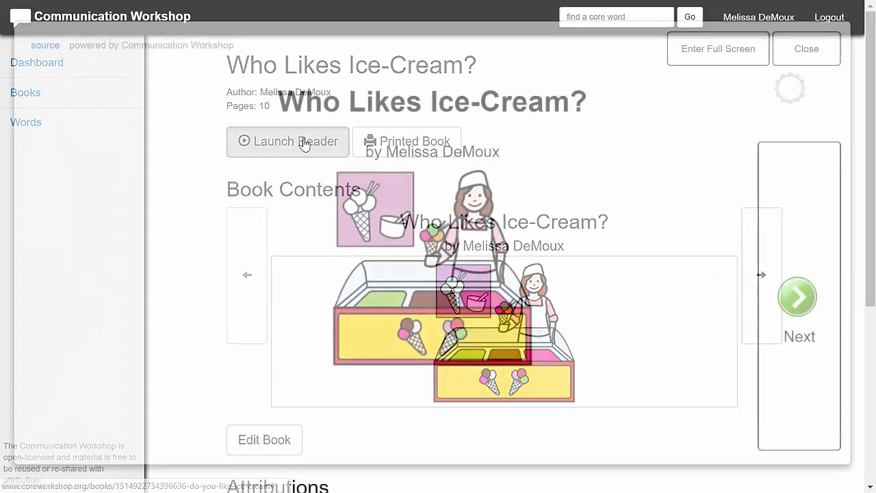
Page through 'Who Likes Ice-Cream?' in the reader, ending at the login page
click(288, 141)
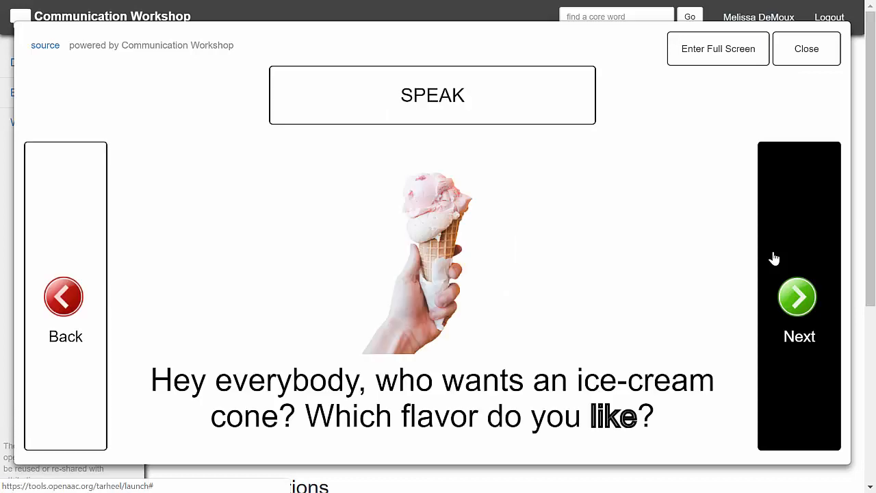
click(432, 96)
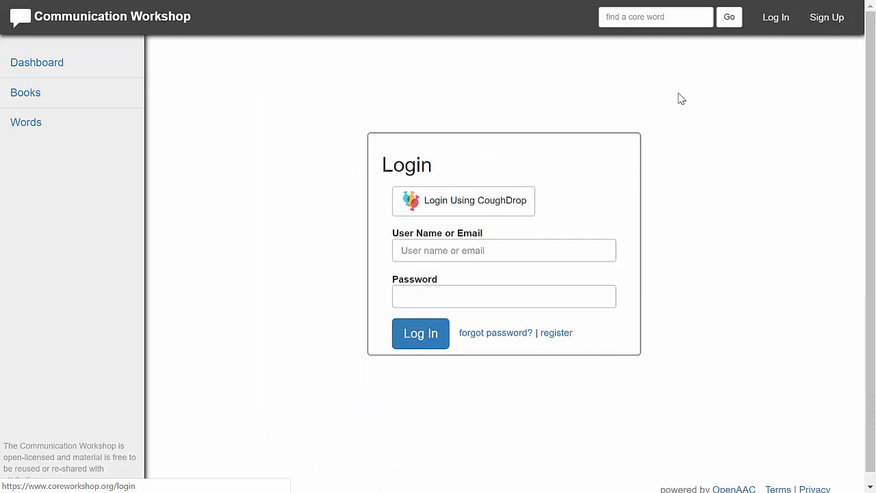
Log in using CoughDrop and approve the site's access request
click(463, 201)
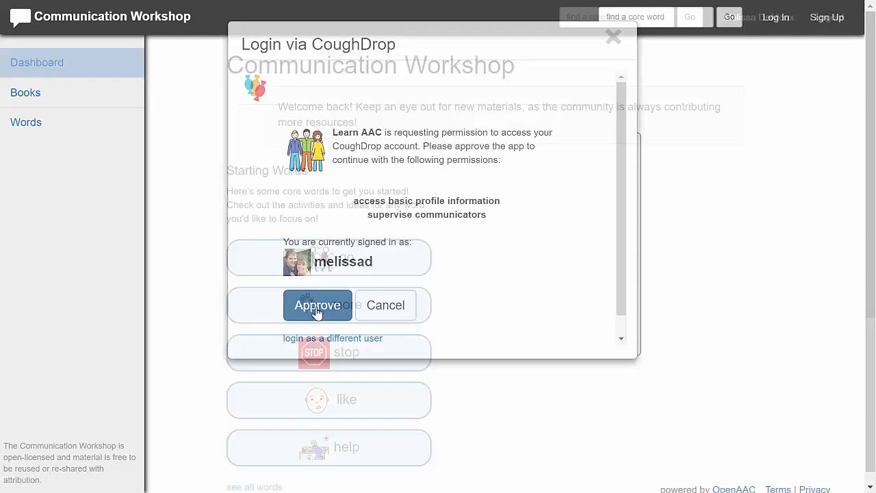
click(317, 305)
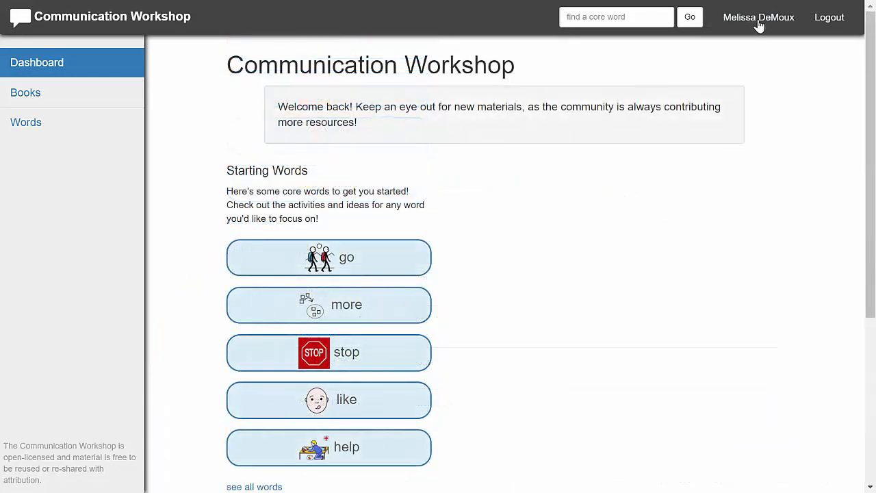
click(758, 18)
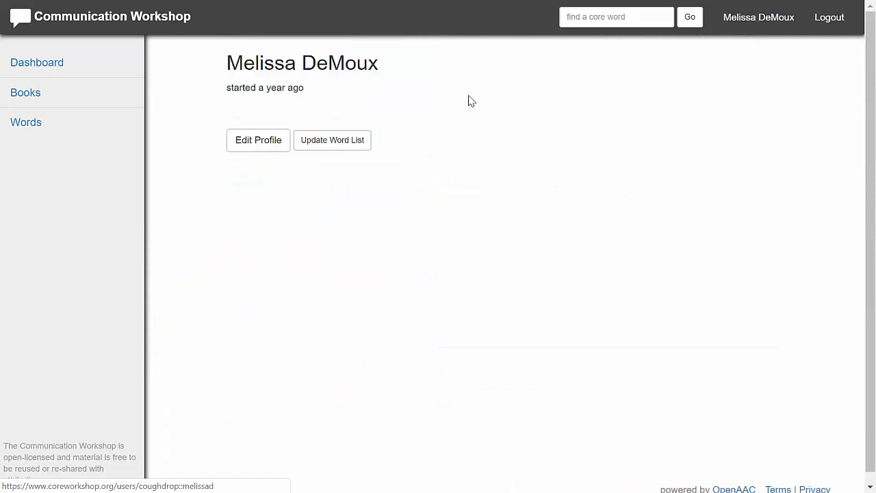
click(258, 139)
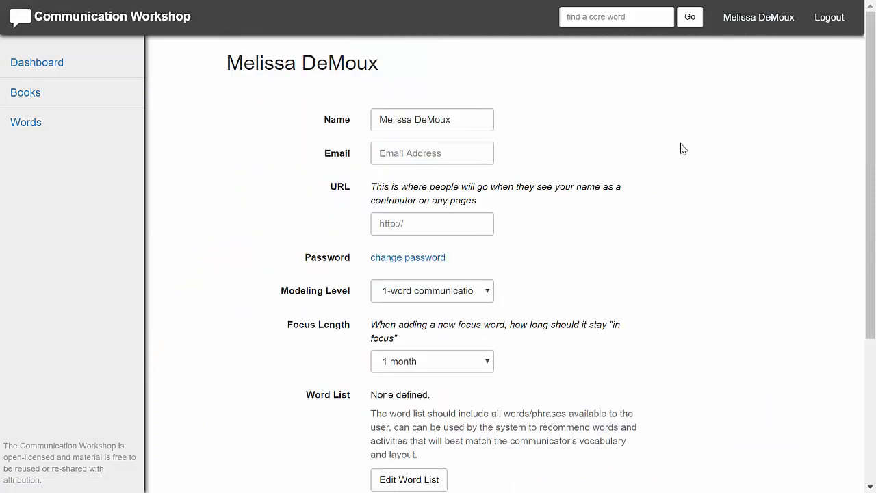
scroll(down, 3)
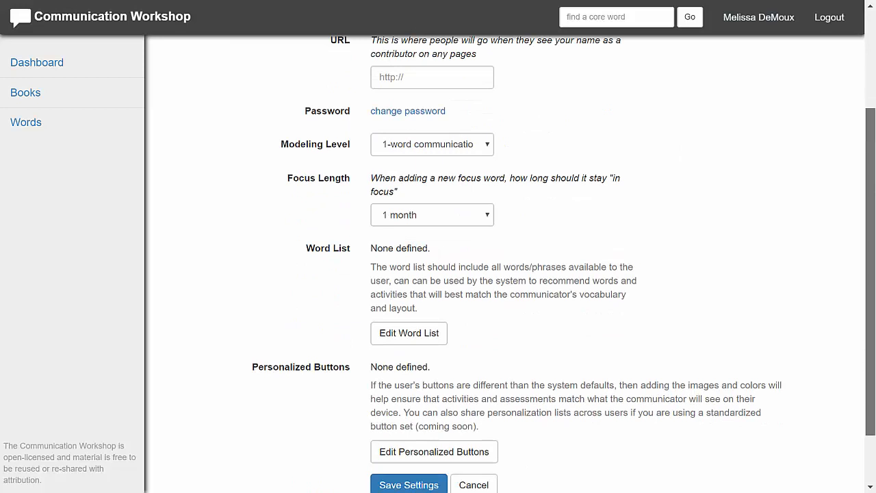
scroll(down, 3)
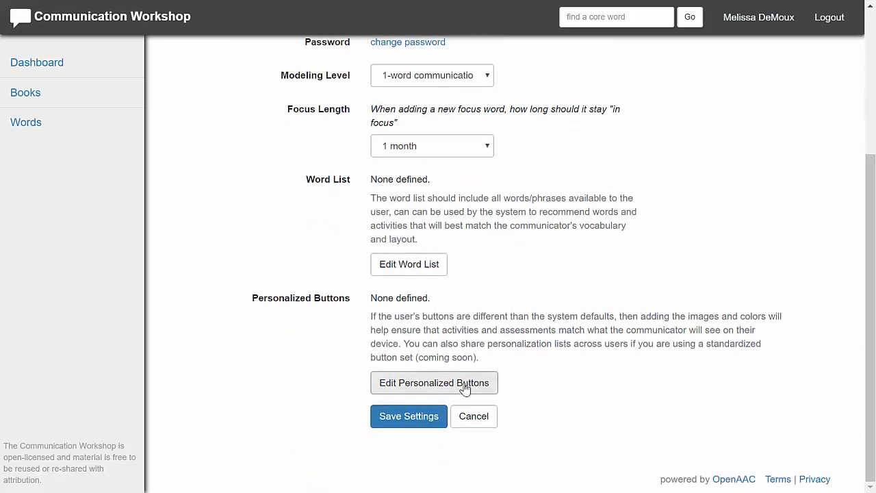
click(434, 383)
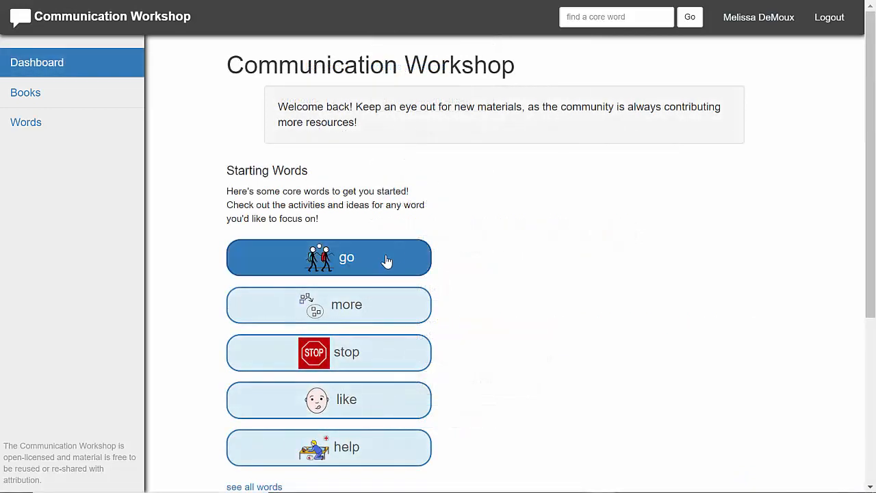
Review the 'go' suggested-revisions form, then scroll Books to the Start A New Book field
click(329, 257)
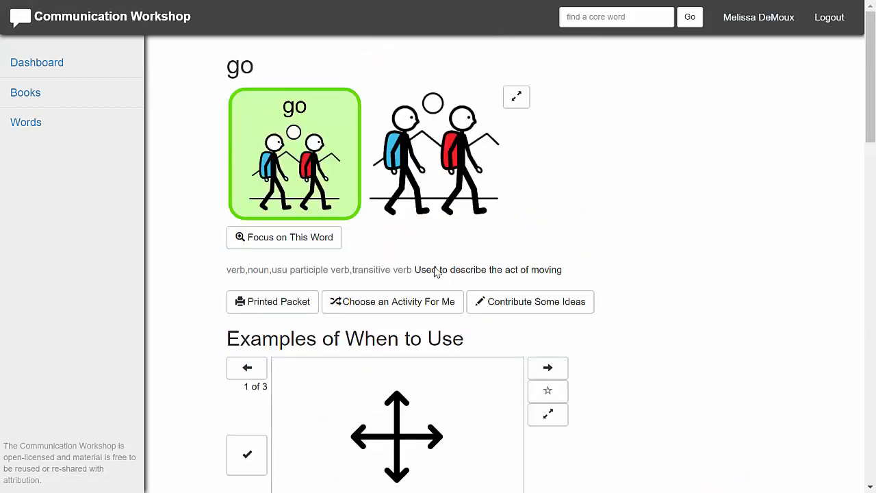
click(531, 302)
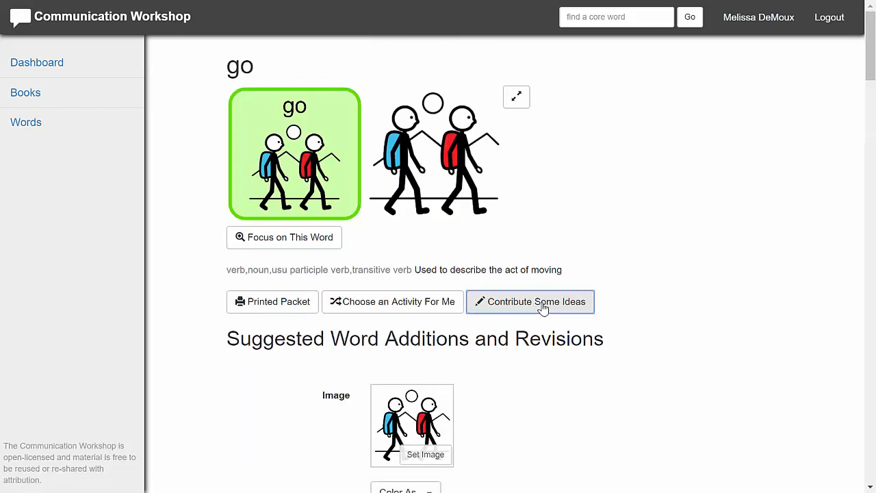
scroll(down, 3)
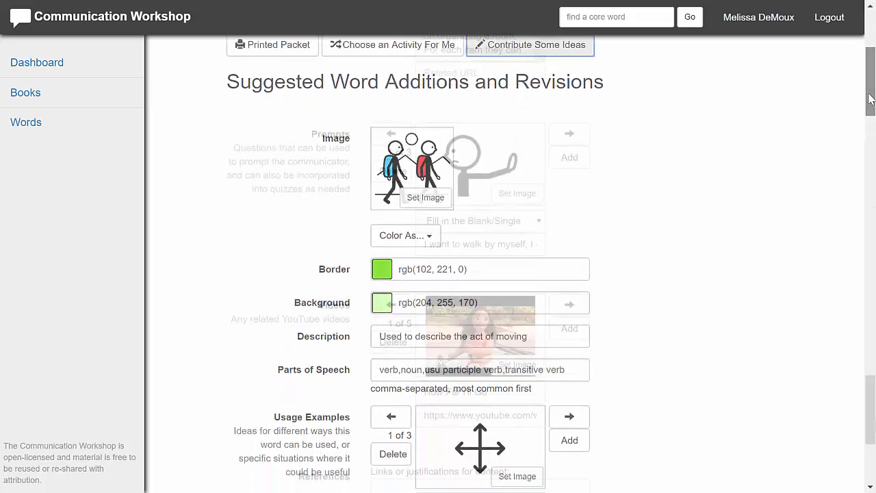
scroll(down, 3)
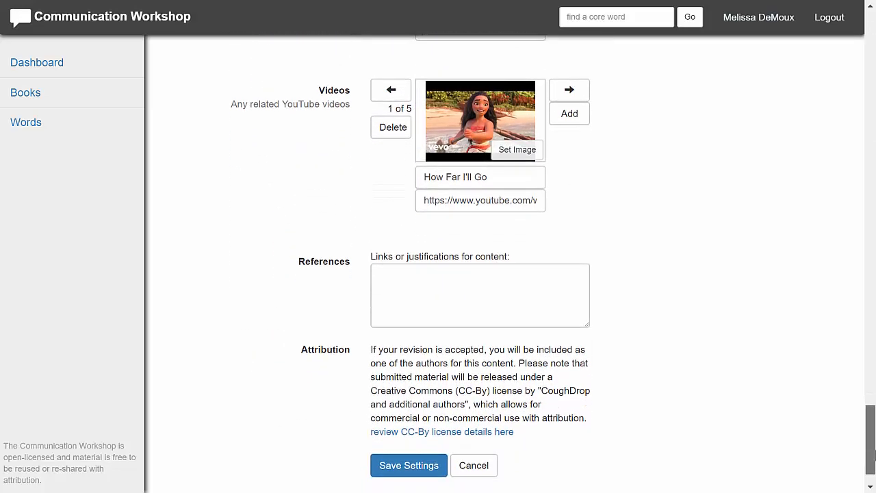
click(25, 92)
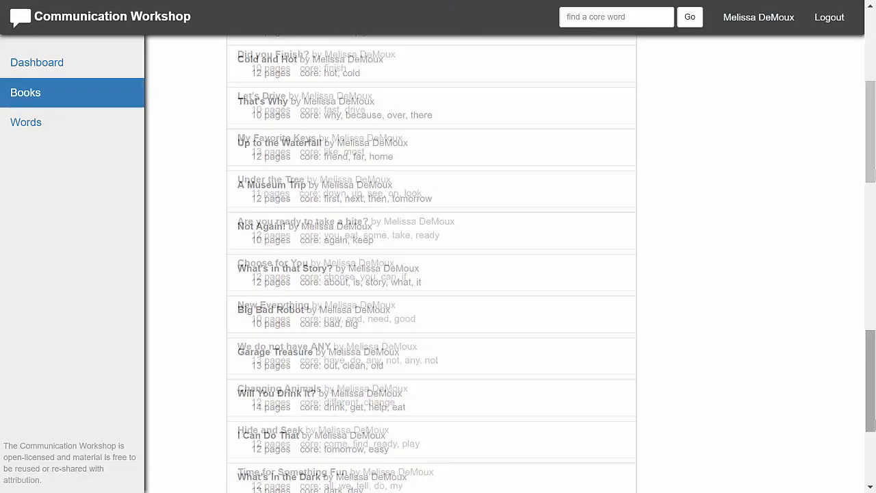
scroll(down, 3)
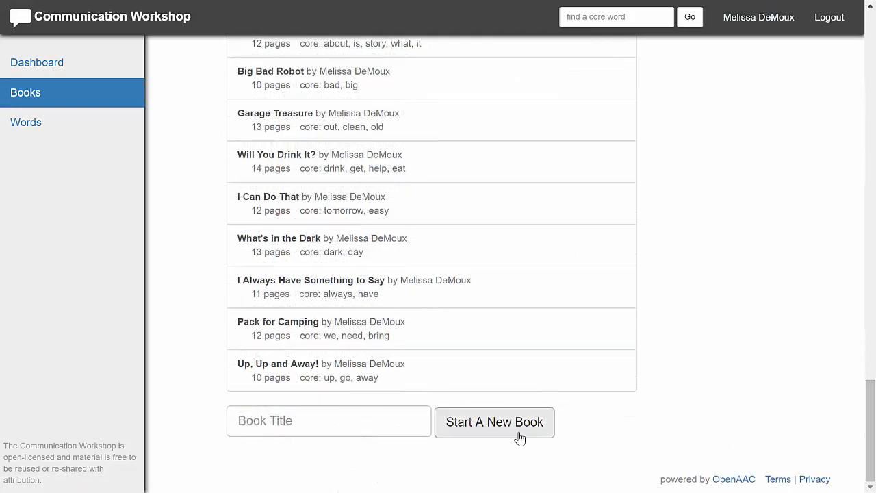